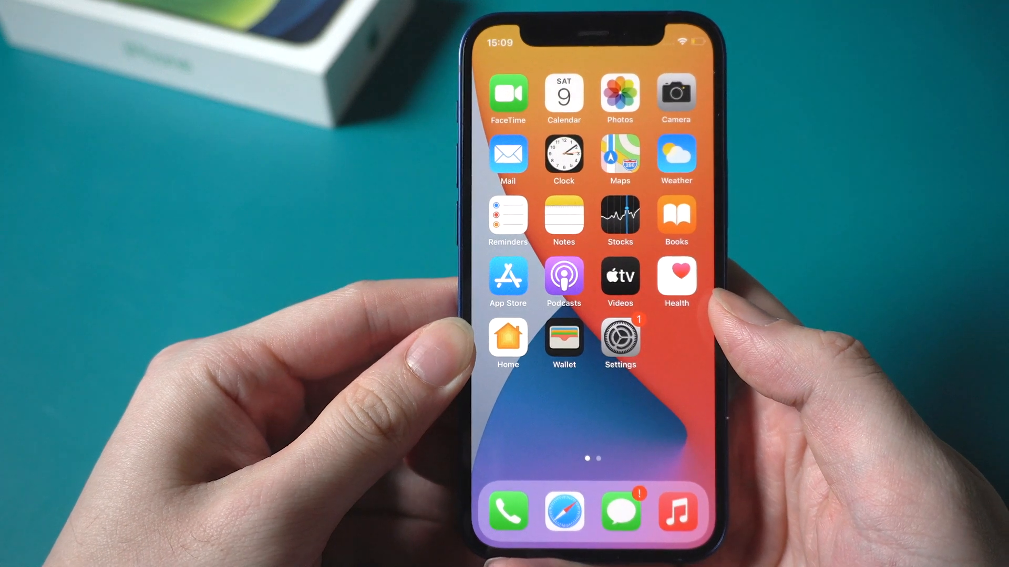
Open Settings and continue the Update Apple ID Settings suggestion
{"action": "left_click", "coordinate": [618, 336]}
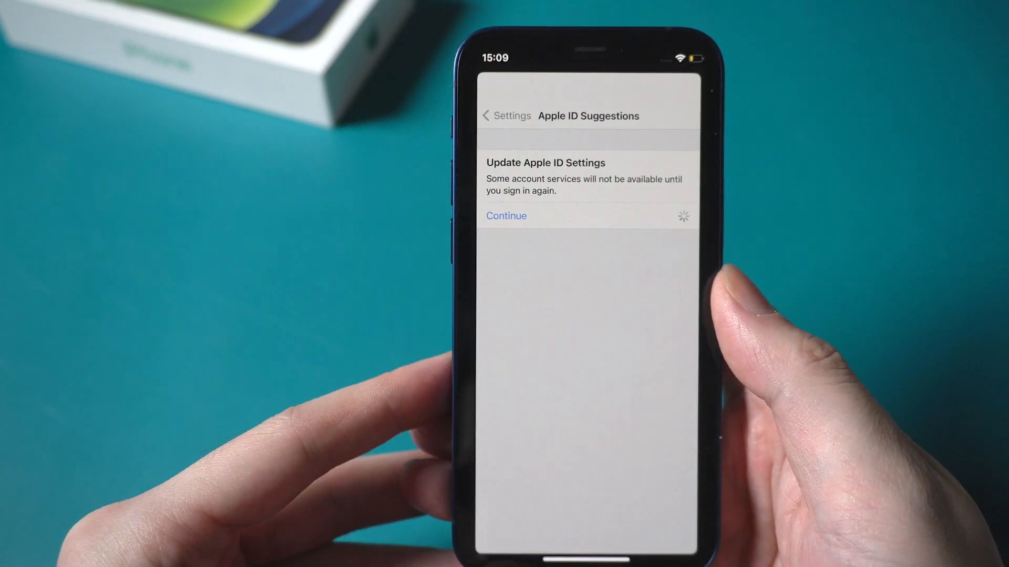
{"action": "left_click", "coordinate": [507, 216]}
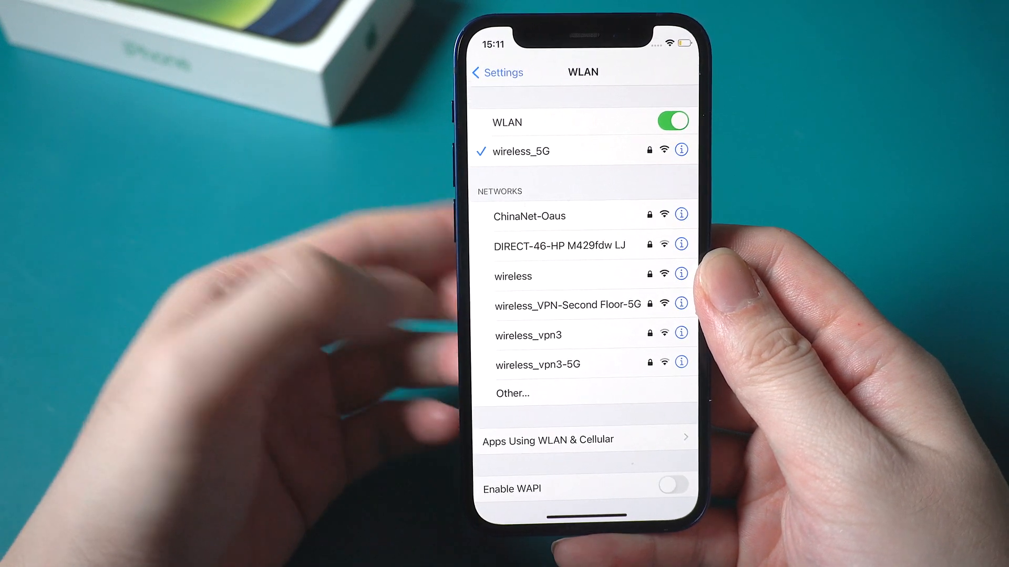
Return to the main Settings list and head into General's network reset options
{"action": "left_click", "coordinate": [495, 71]}
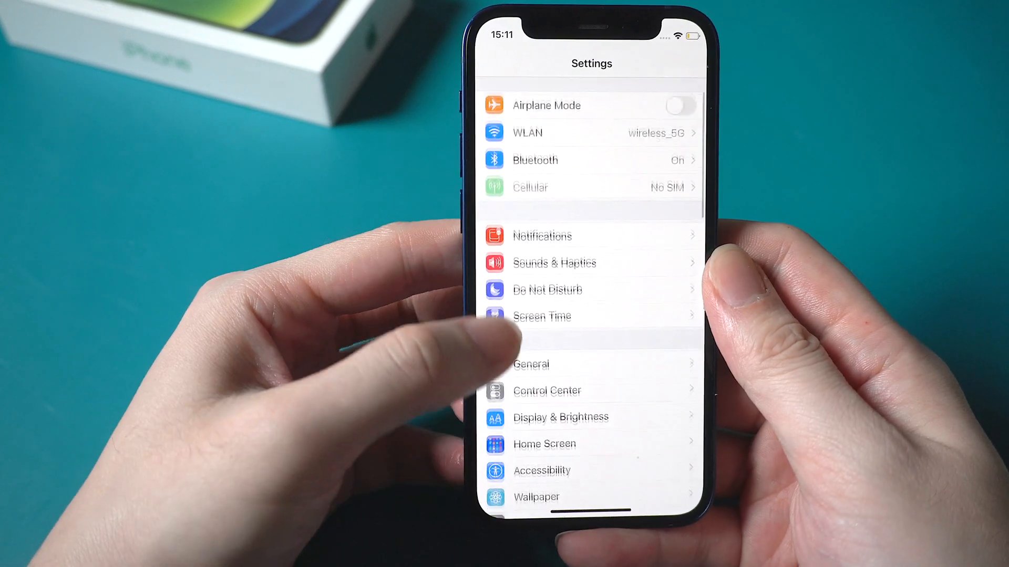
{"action": "left_click", "coordinate": [531, 364]}
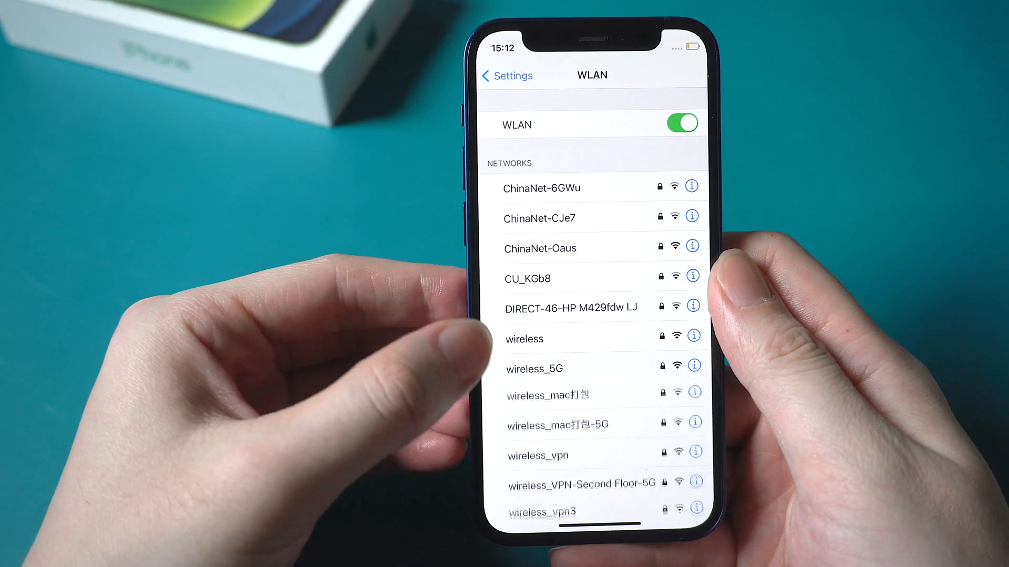
Join the wireless_5G network, return to the main Settings list, and tap the sign-in prompt
{"action": "left_click", "coordinate": [534, 369]}
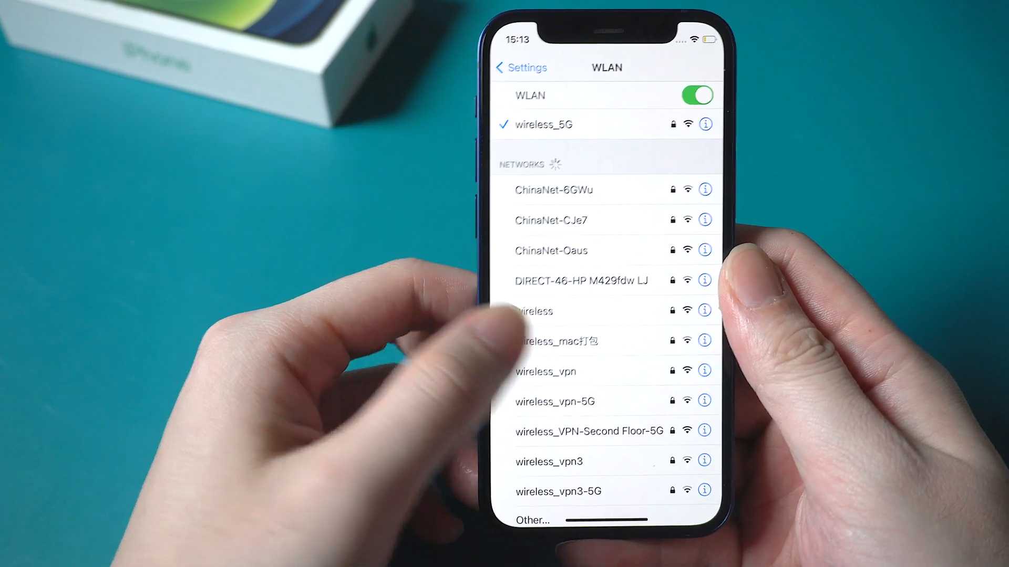
{"action": "left_click", "coordinate": [520, 68]}
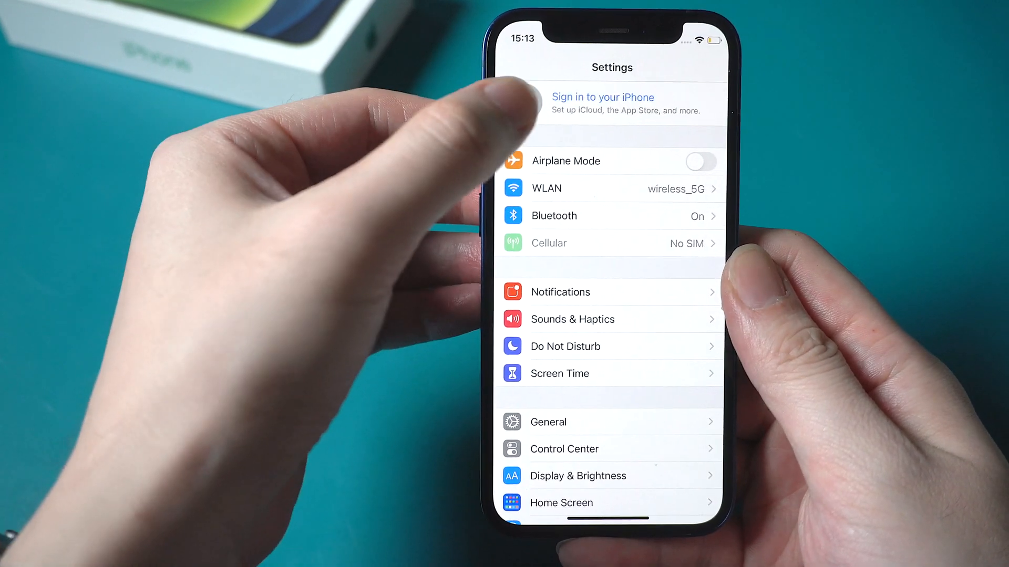
{"action": "left_click", "coordinate": [603, 97]}
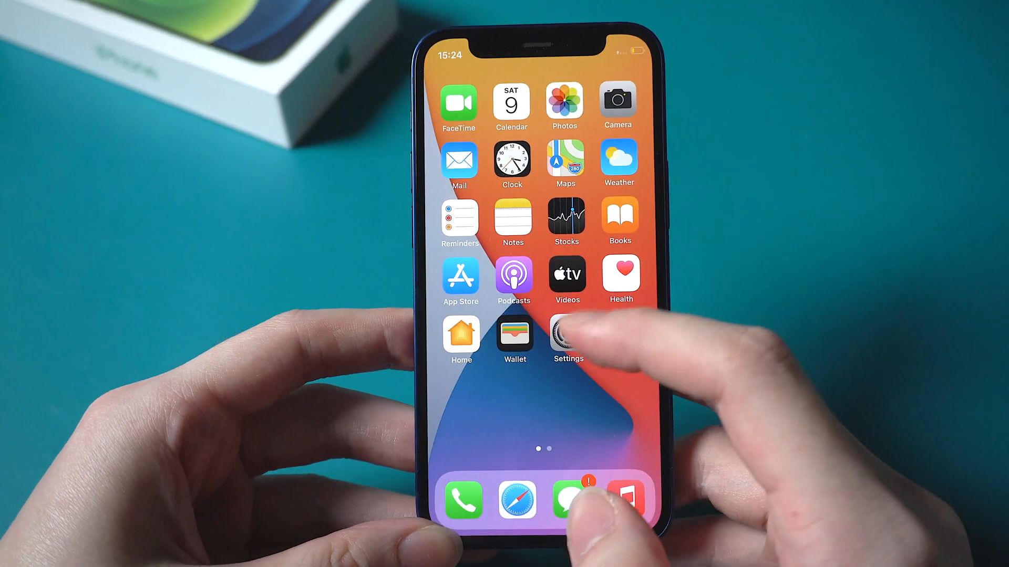
Open Settings and tap 'Sign in to your iPhone' to reach the Apple ID email field
{"action": "left_click", "coordinate": [567, 341]}
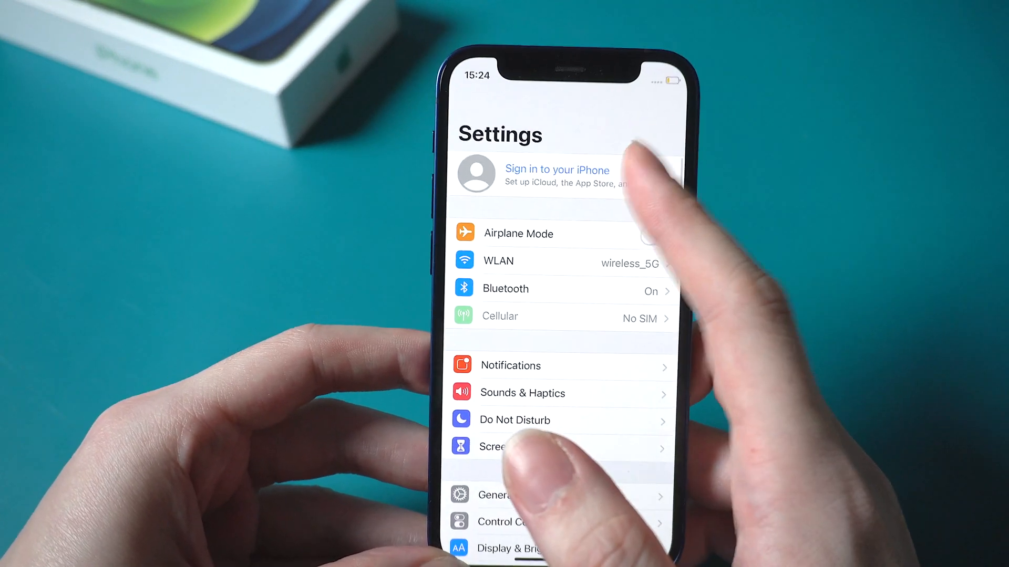
{"action": "left_click", "coordinate": [557, 175]}
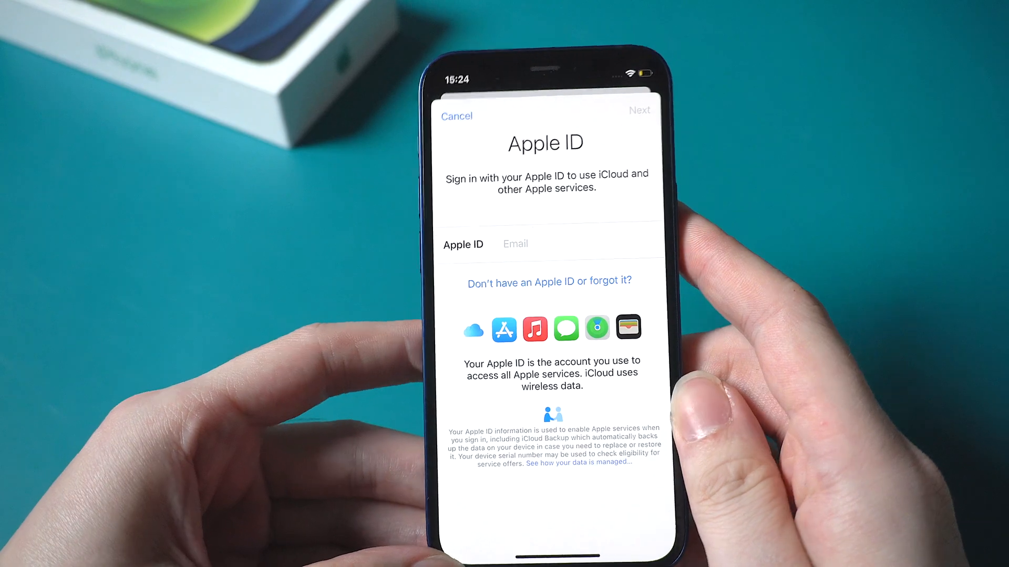